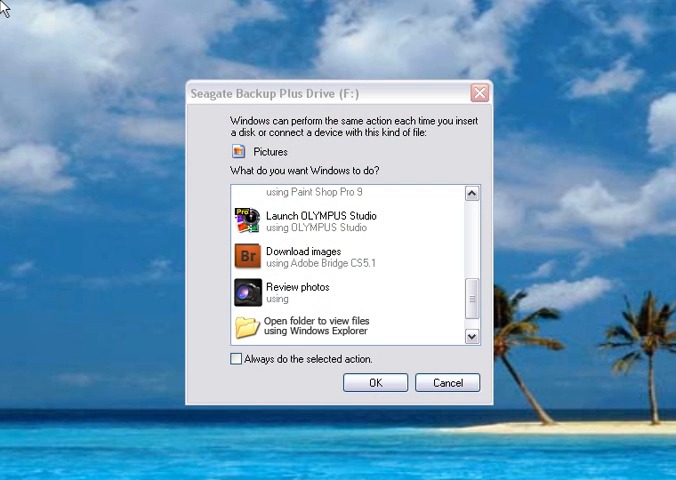
Step: Open the Backup Plus drive's folder from AutoPlay and select Seagate Dashboard Installer.exe
left_click(348, 326)
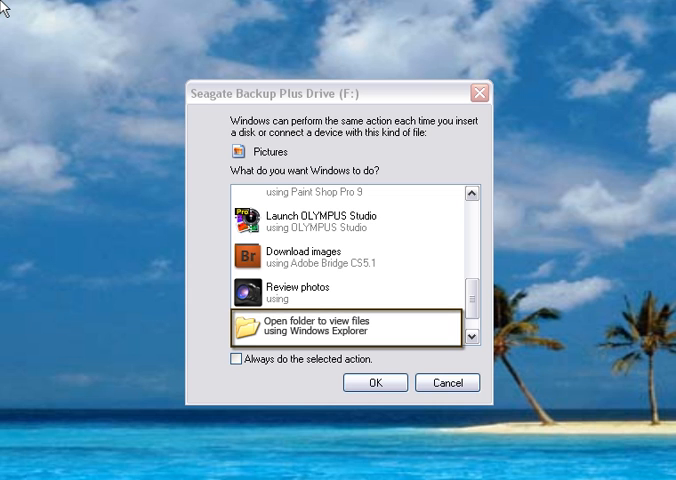
mouse_move(292, 164)
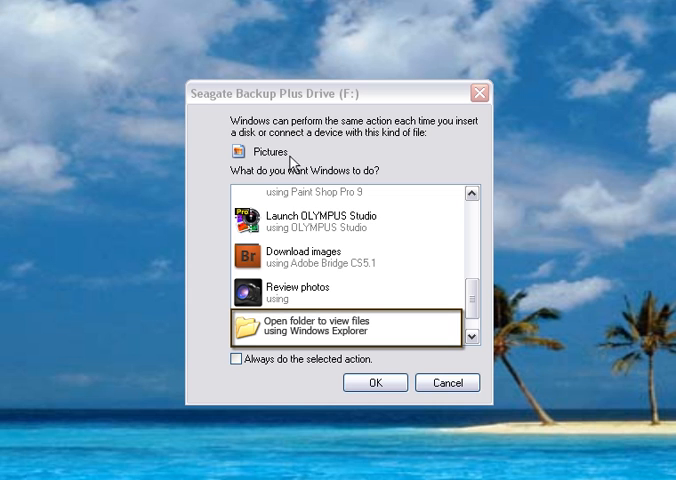
left_click(374, 382)
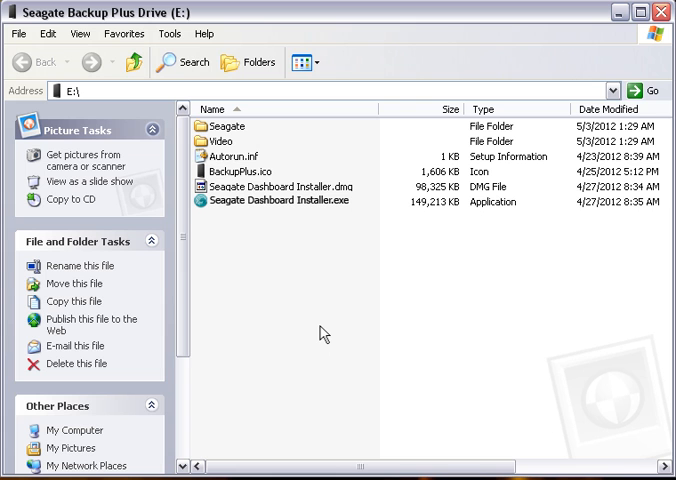
left_click(278, 202)
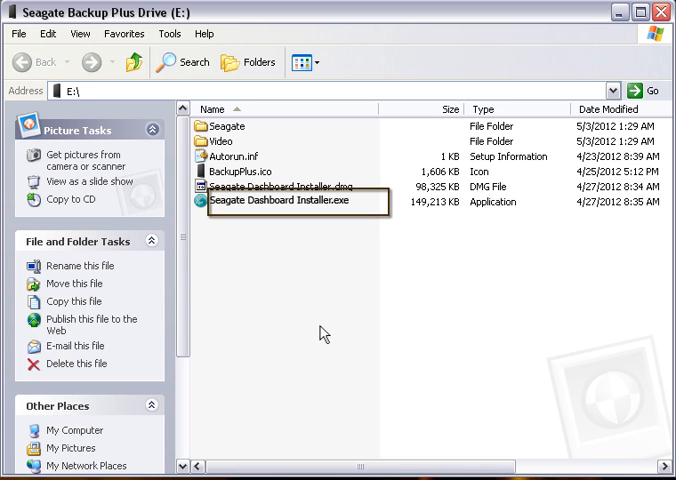
Step: Launch Seagate Dashboard Installer.exe and install the required prerequisite components
double_click(292, 202)
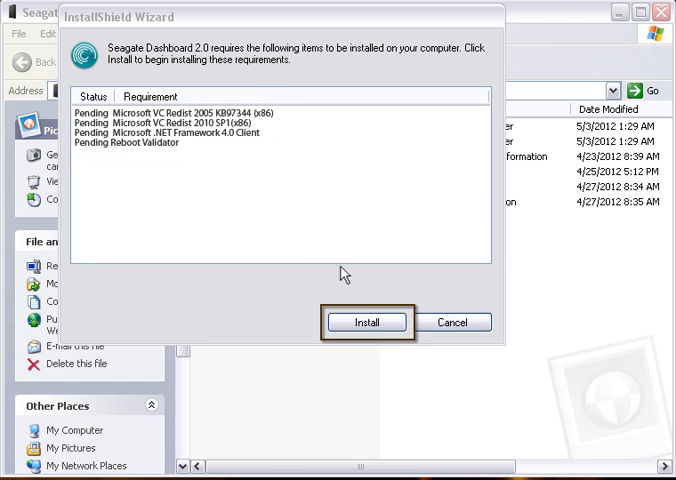
left_click(368, 322)
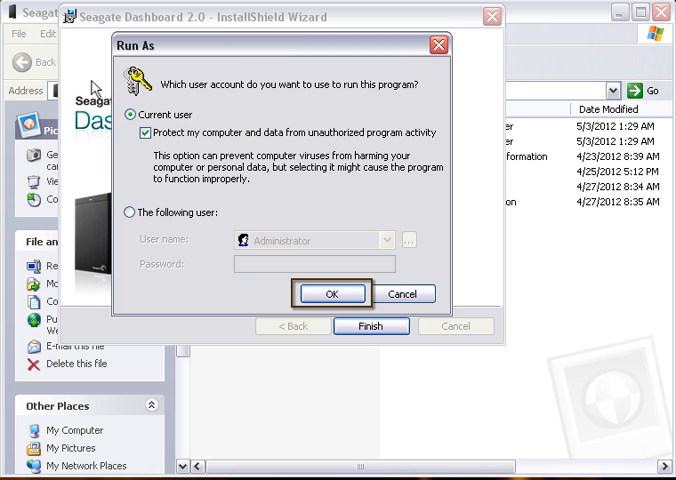
Step: Run setup as the current user, accept the license agreement and install Seagate Dashboard
left_click(332, 292)
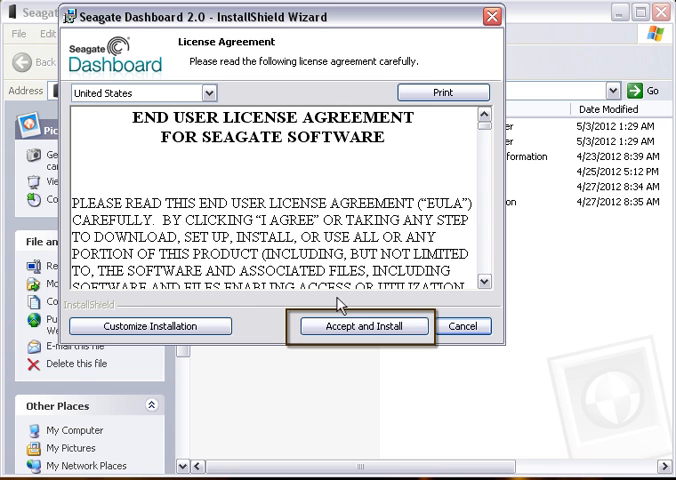
left_click(364, 326)
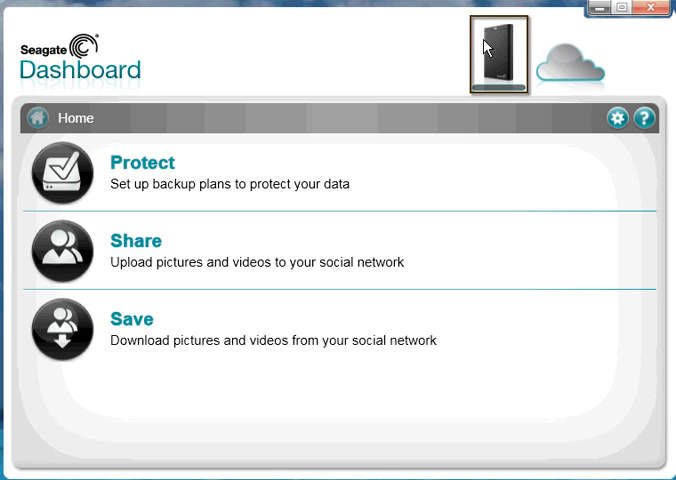
Step: View the Backup Plus drive's Info page: 1 TB capacity, firmware and 930.6 GB free
left_click(502, 52)
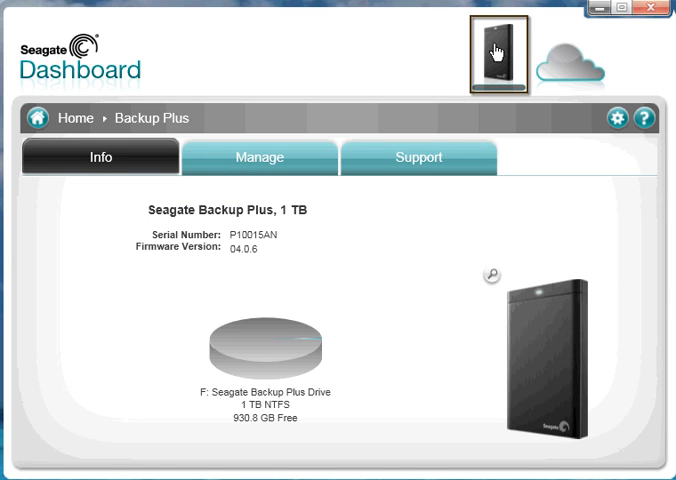
mouse_move(432, 60)
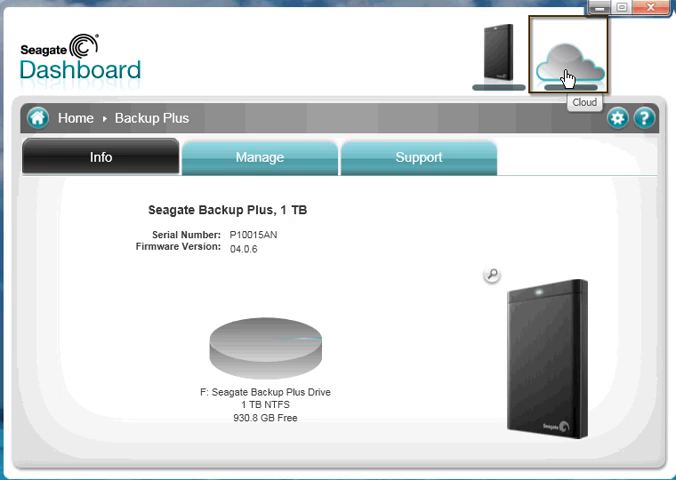
Step: Check the Seagate Cloud Storage sign-in page, then return to the Home overview
left_click(562, 52)
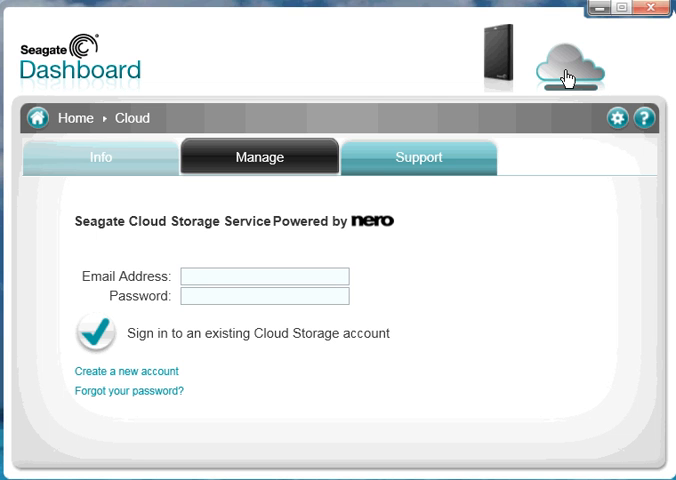
mouse_move(104, 122)
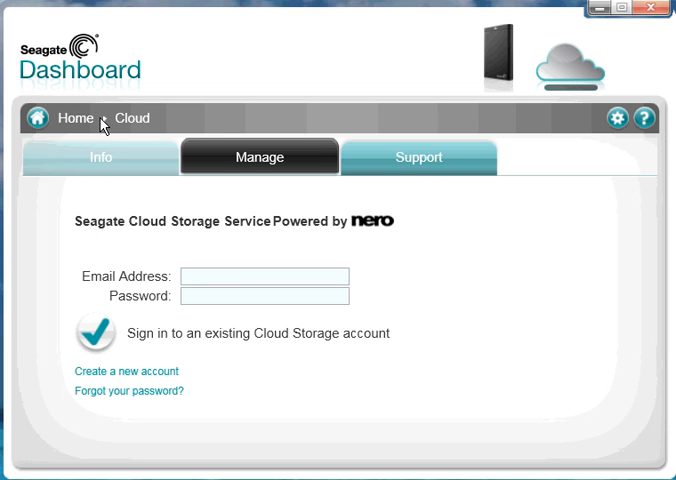
left_click(76, 116)
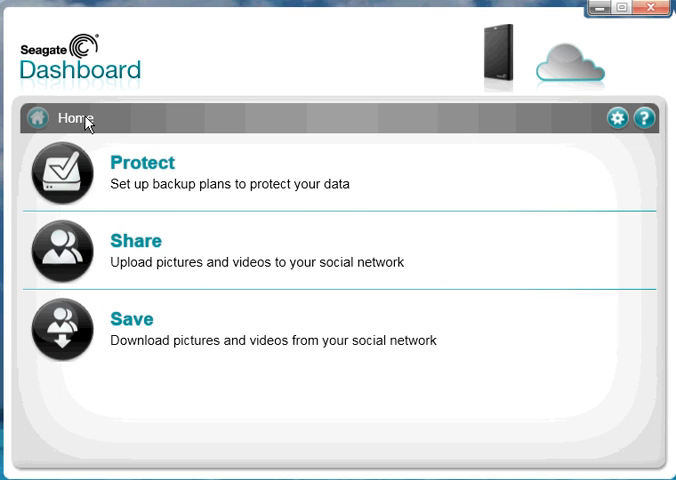